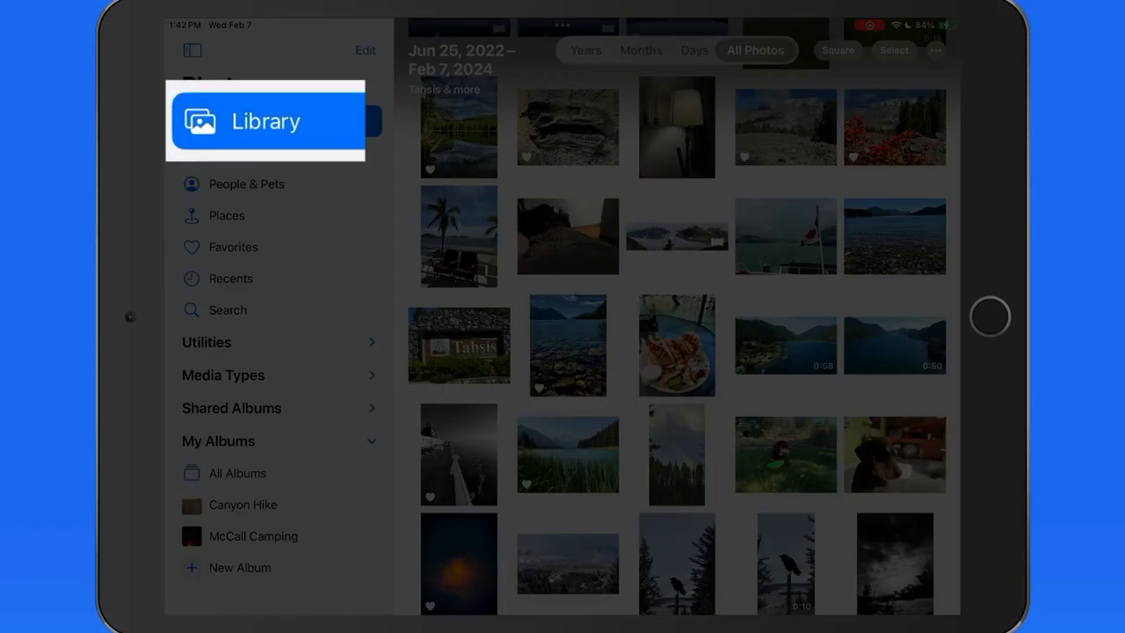
- Visit the library grid, Favorites and the Canyon Hike album, then return to the full-screen All Photos grid
click(266, 120)
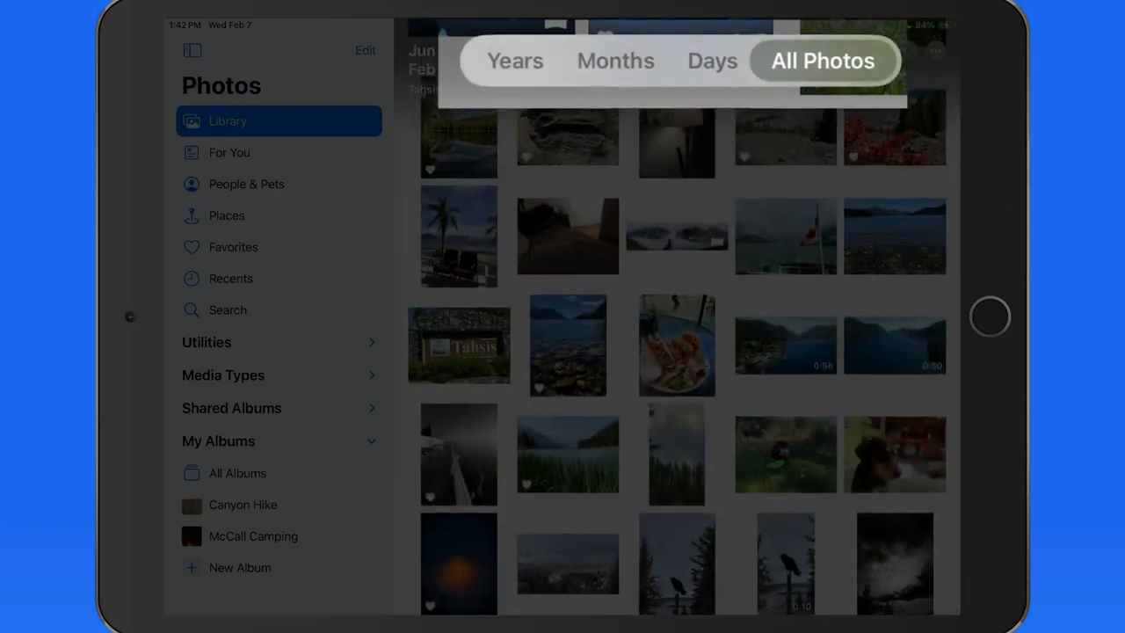
click(822, 60)
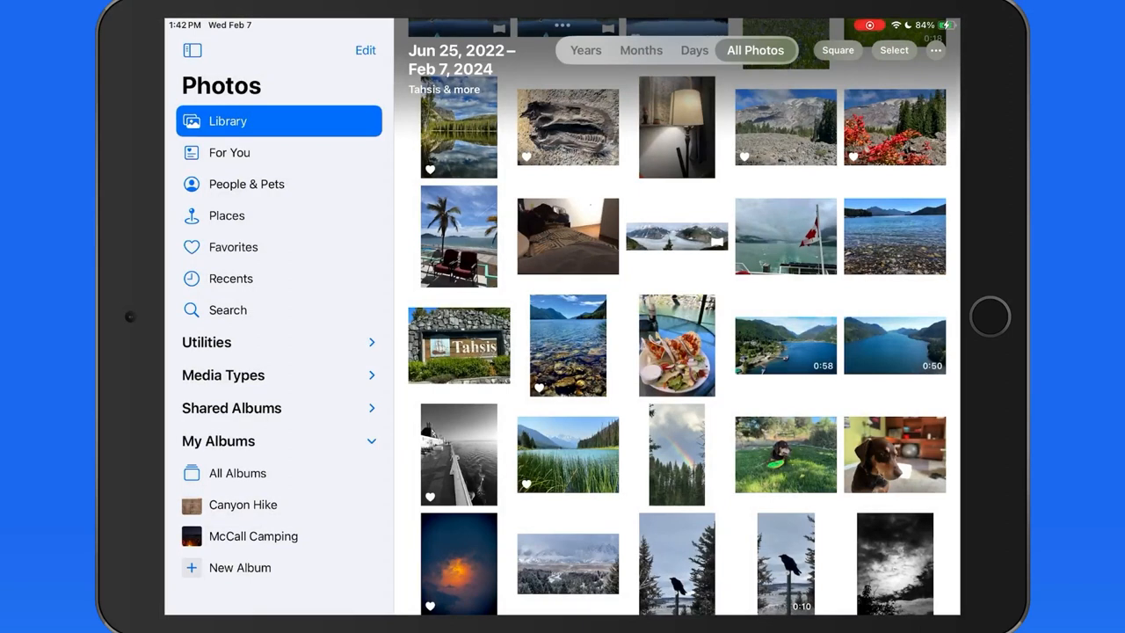
click(234, 246)
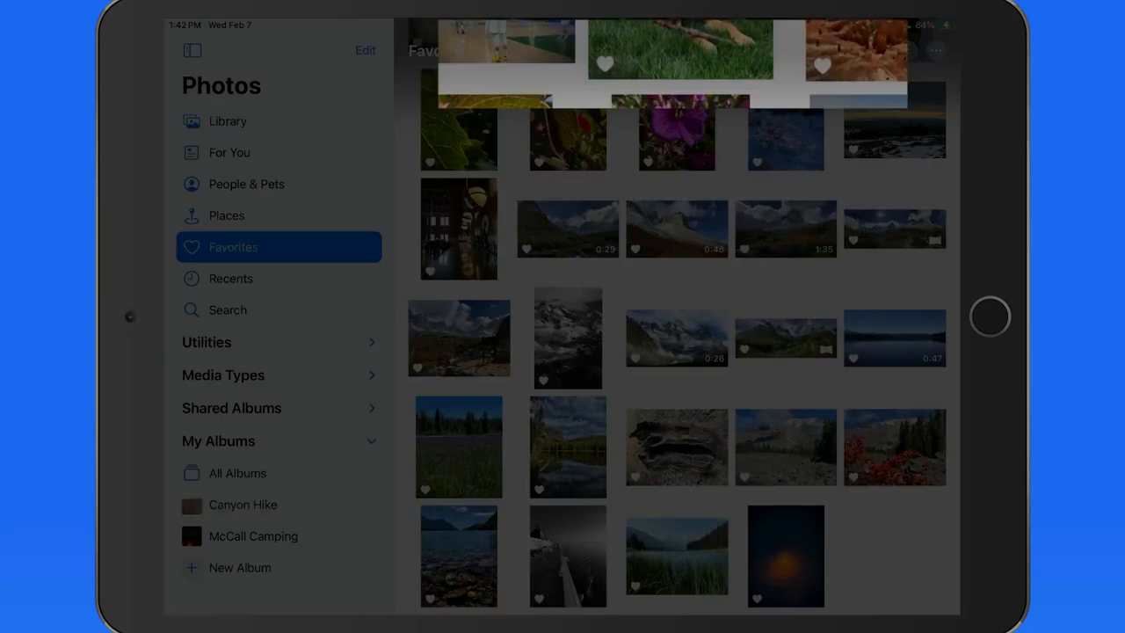
click(242, 504)
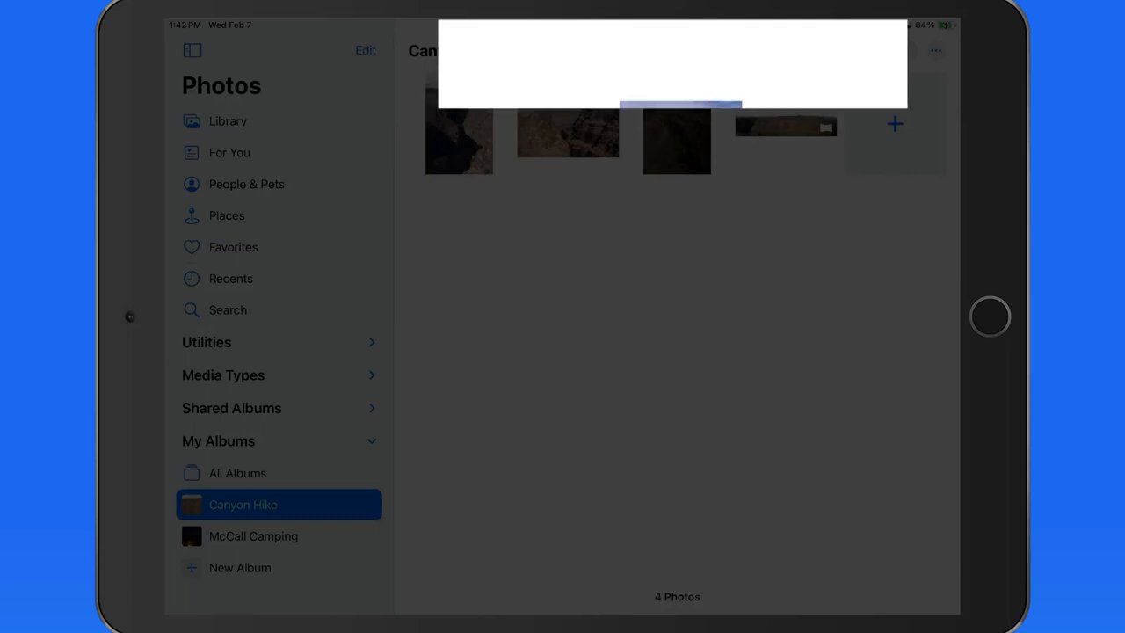
click(228, 120)
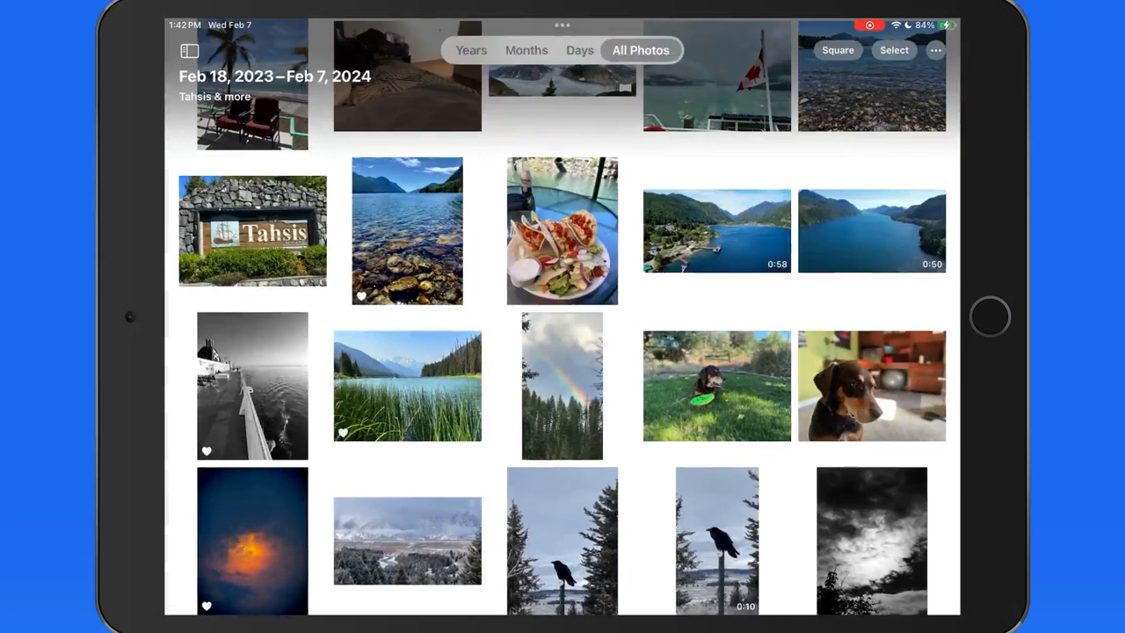
- Browse the year tiles in Years view, then show the 2022 photos grouped by month
click(471, 49)
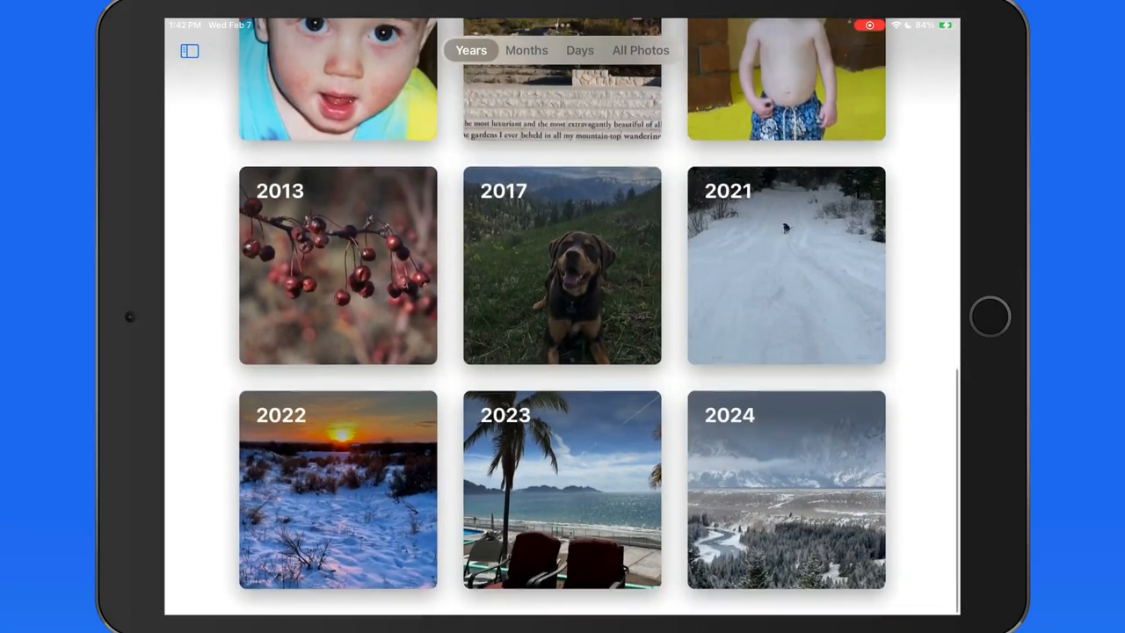
scroll(down, 3)
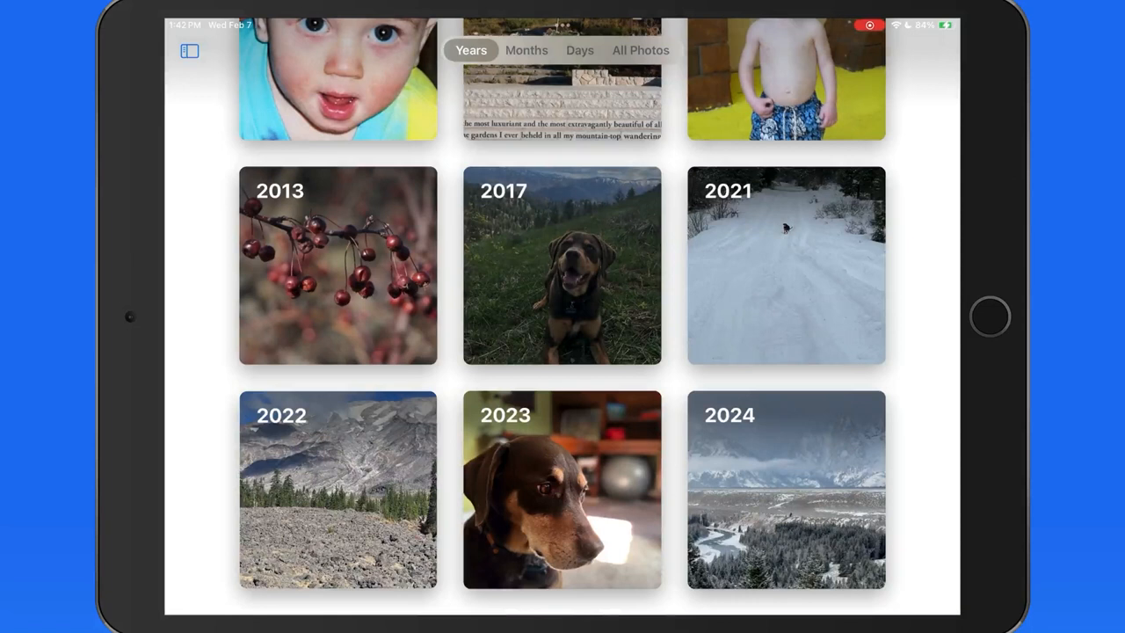
click(528, 50)
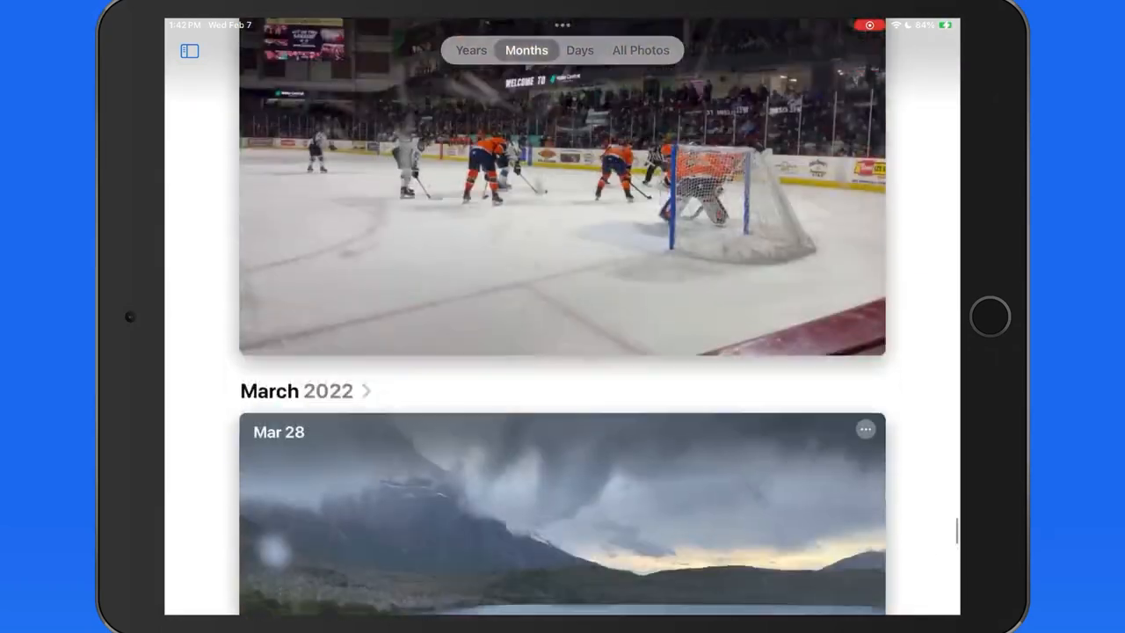
- Switch to Days view from July 2022 and scroll to the Aug 3–12, 2023 trip collages
scroll(down, 3)
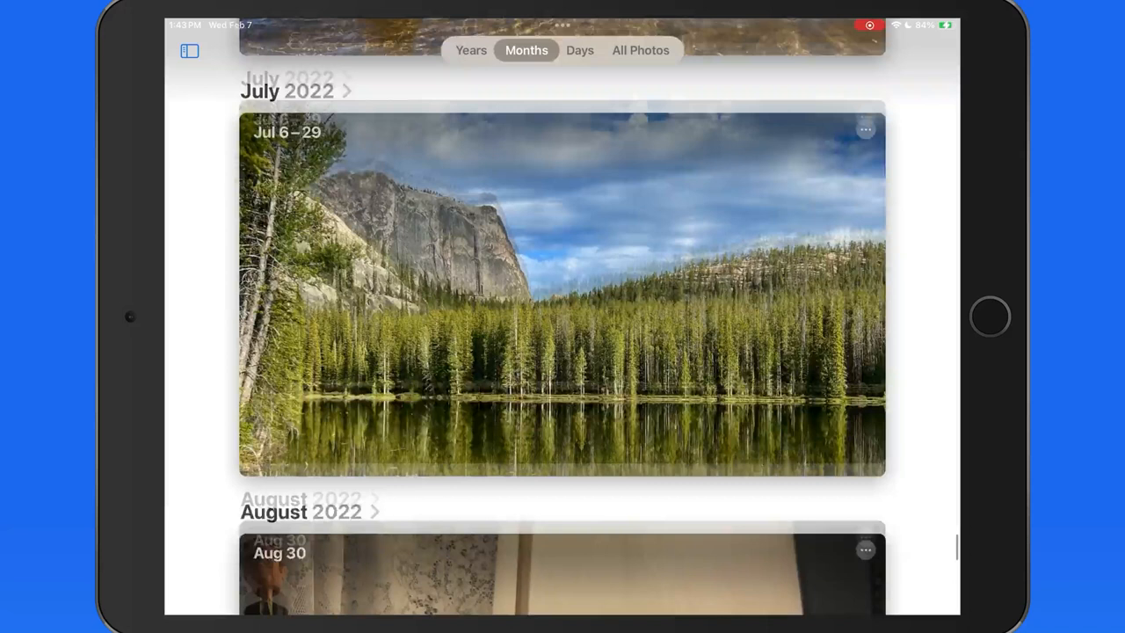
click(581, 49)
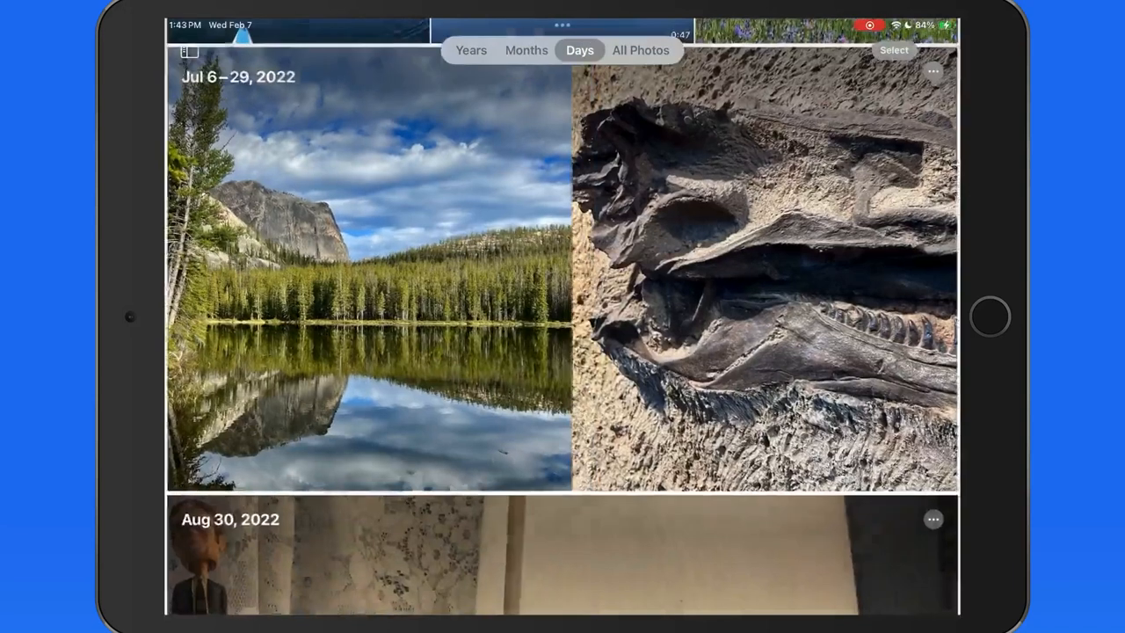
click(580, 49)
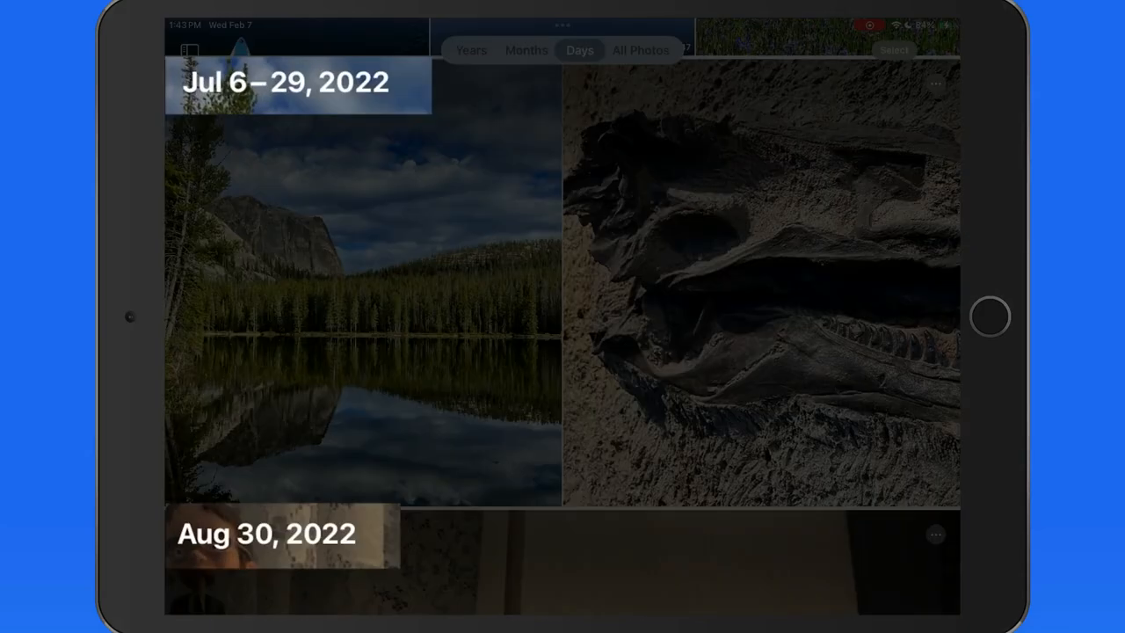
scroll(down, 3)
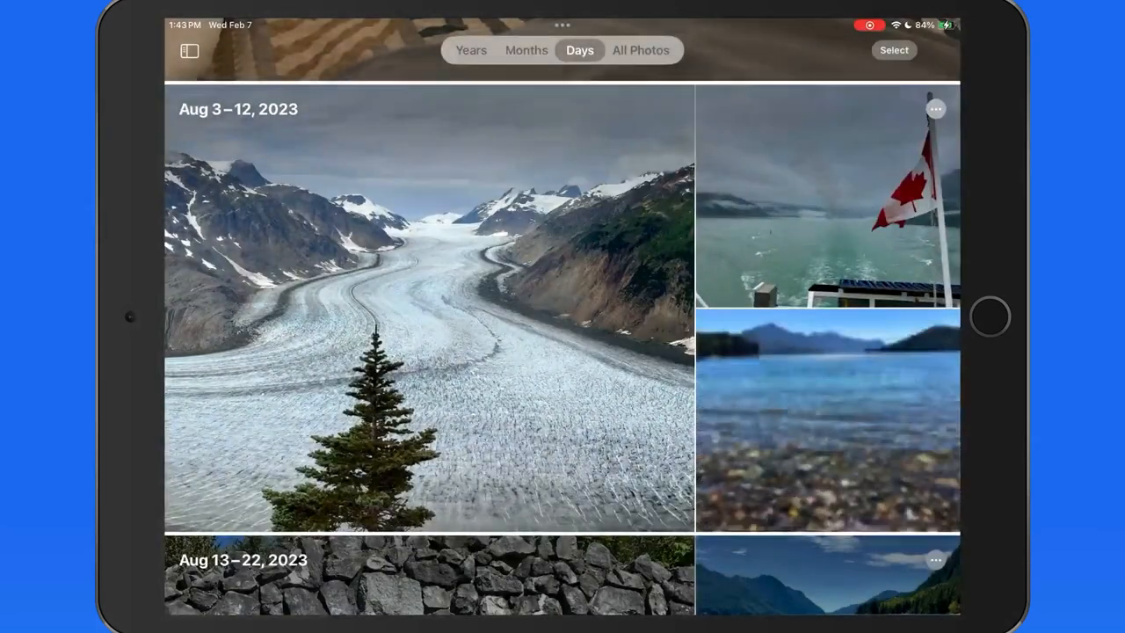
- View the Aug 13, 2023 Tahsis sign photo full size, then continue Days view to Oct 23–25, 2023
click(827, 193)
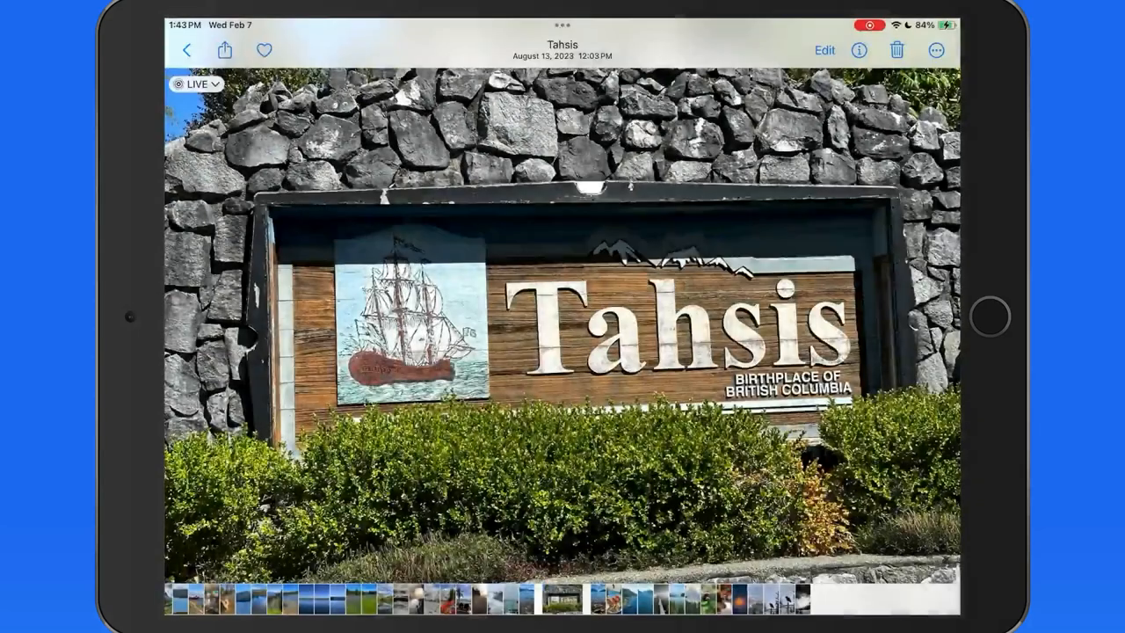
click(186, 49)
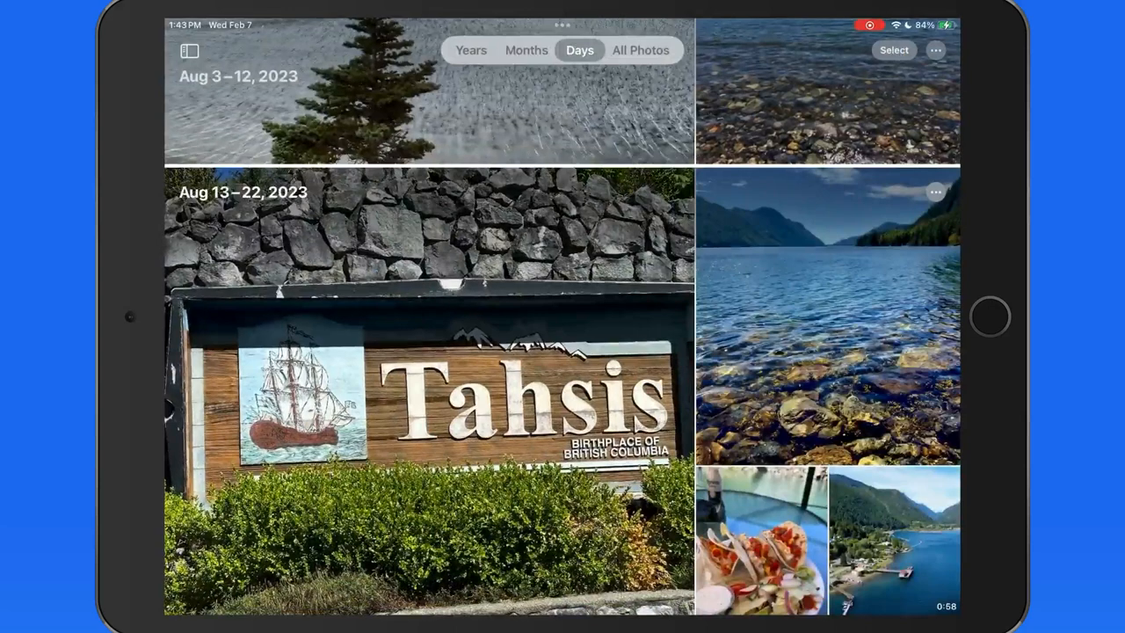
scroll(down, 3)
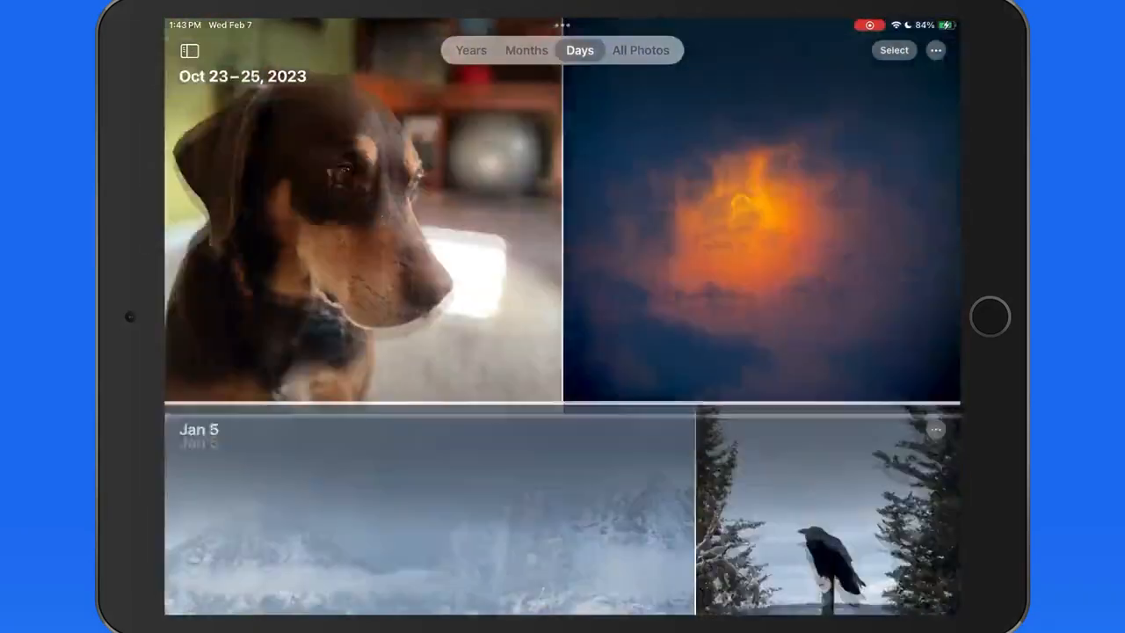
scroll(down, 3)
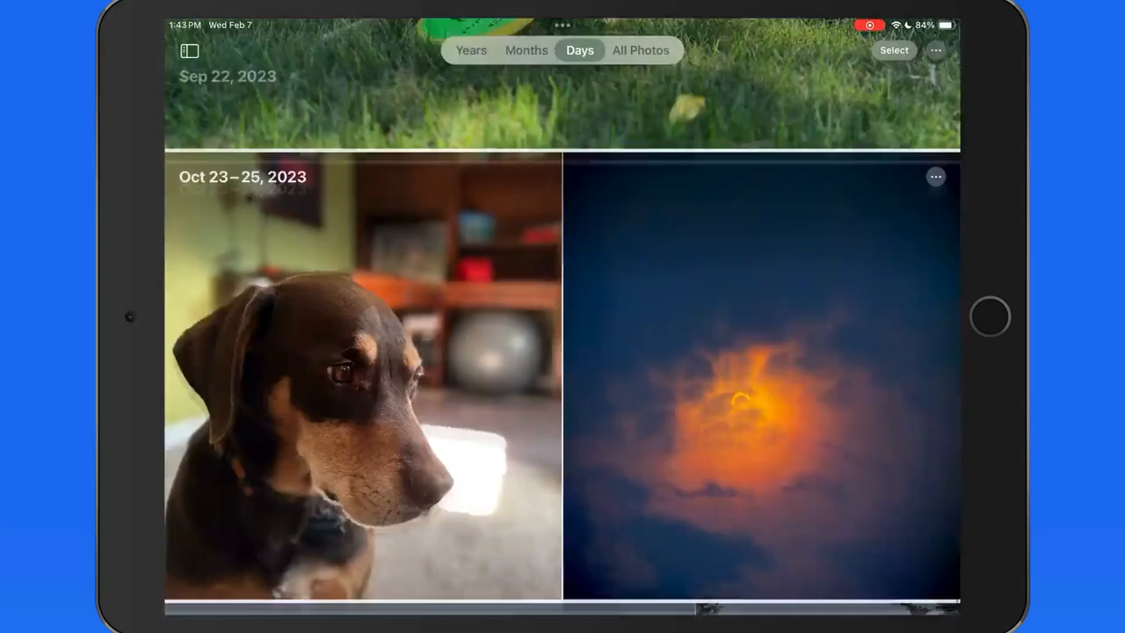
- Return to the All Photos grid around Jun 23, 2022 – Aug 15, 2023
click(640, 49)
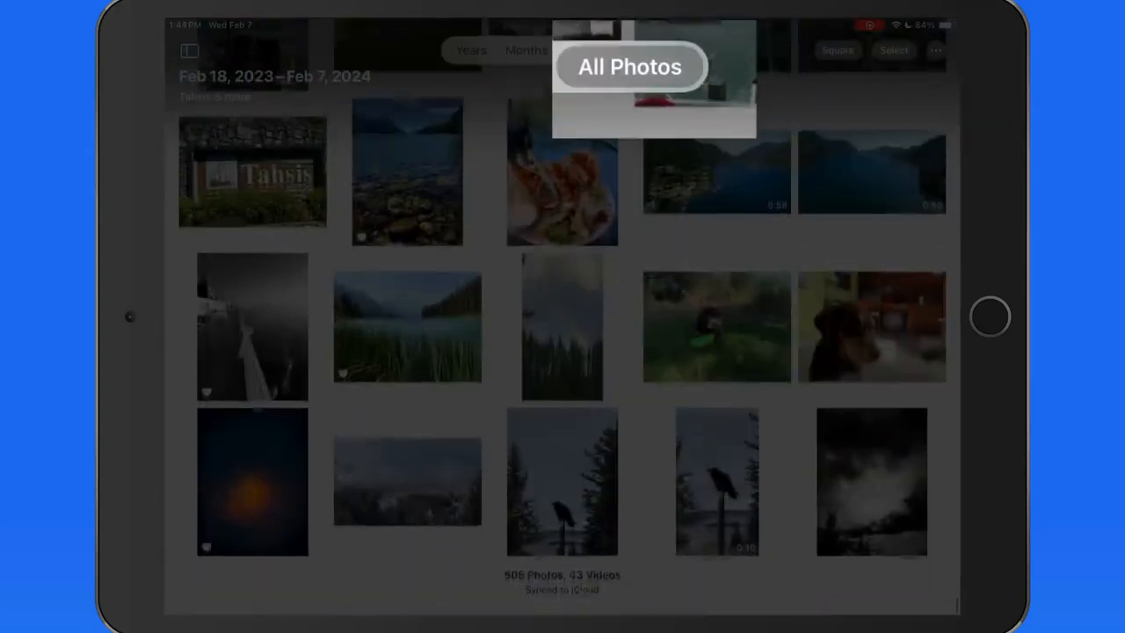
click(640, 49)
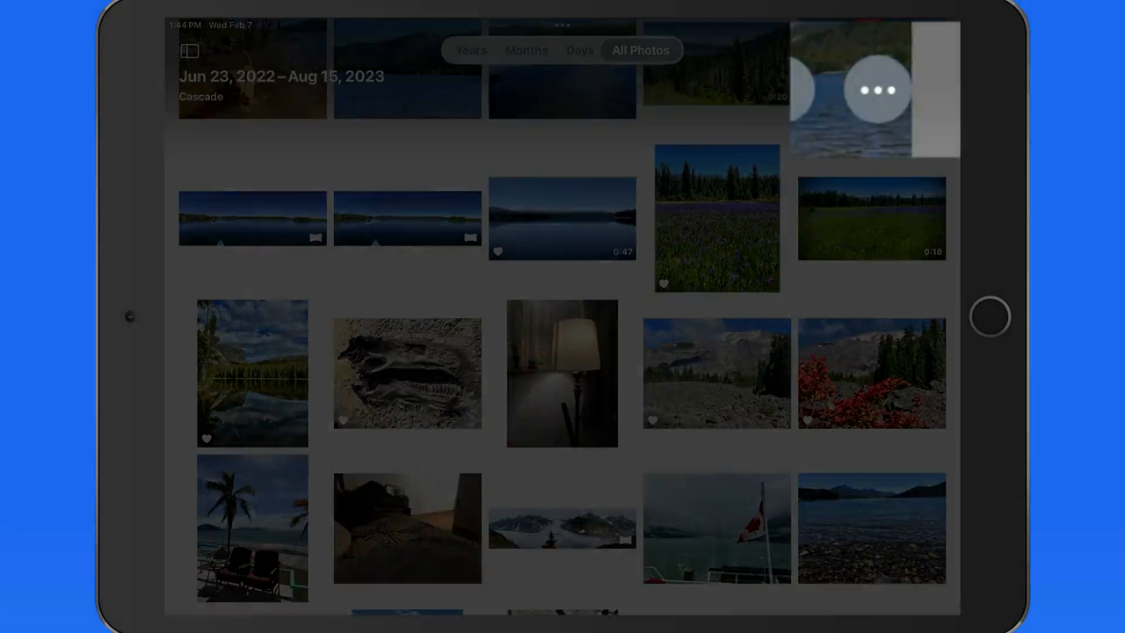
- Filter the grid to Edited items and Videos, leaving 8 edited video clips
click(878, 90)
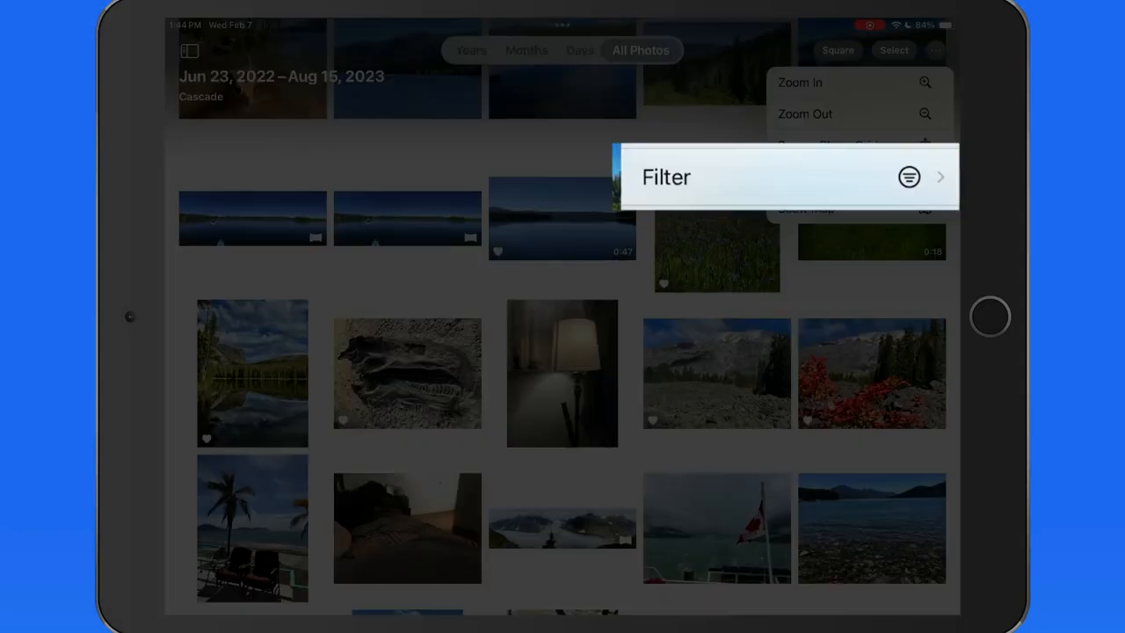
click(791, 176)
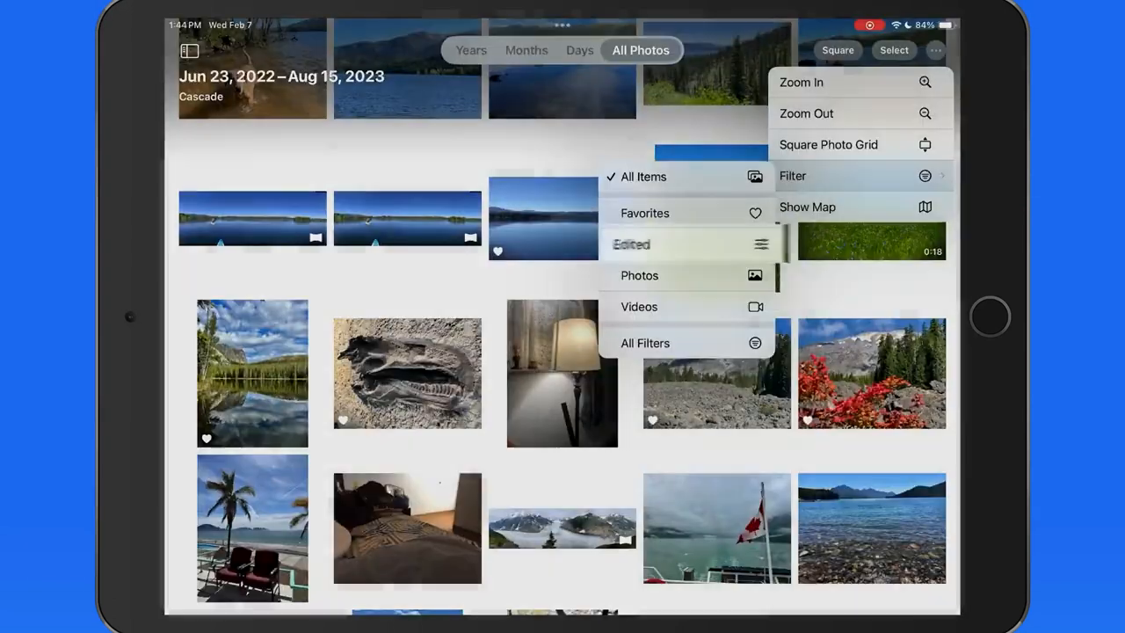
click(644, 175)
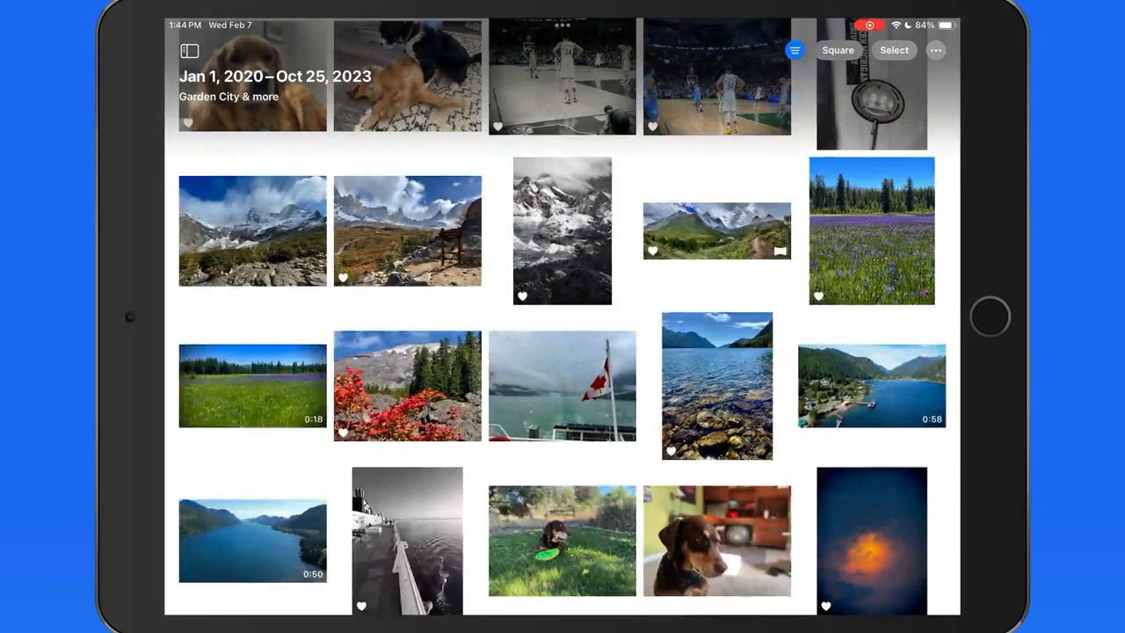
click(795, 49)
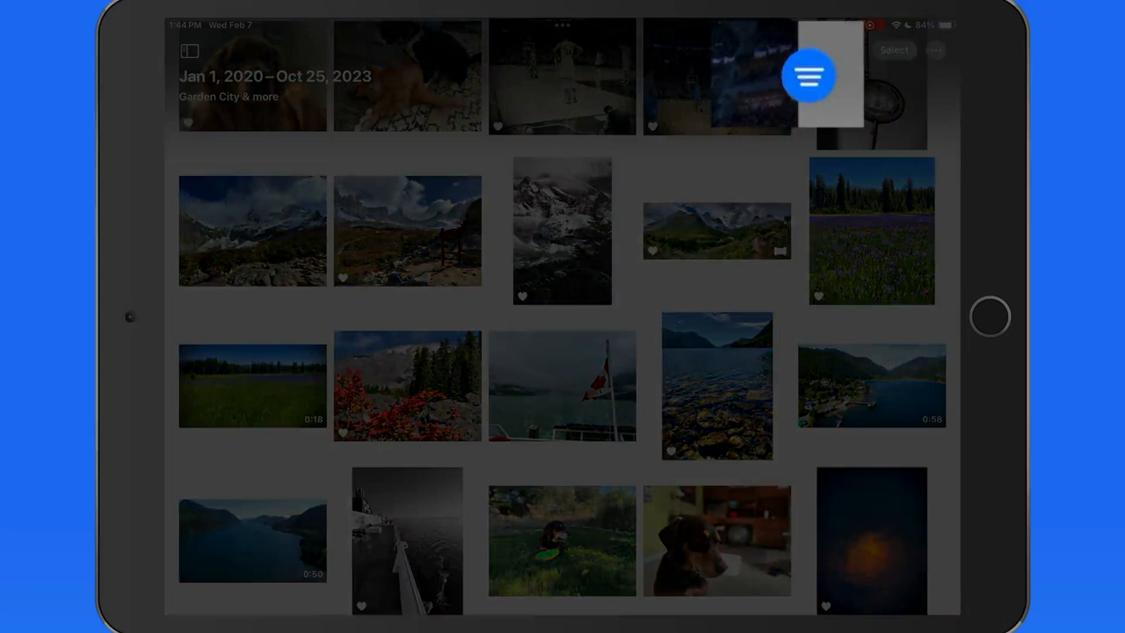
click(808, 76)
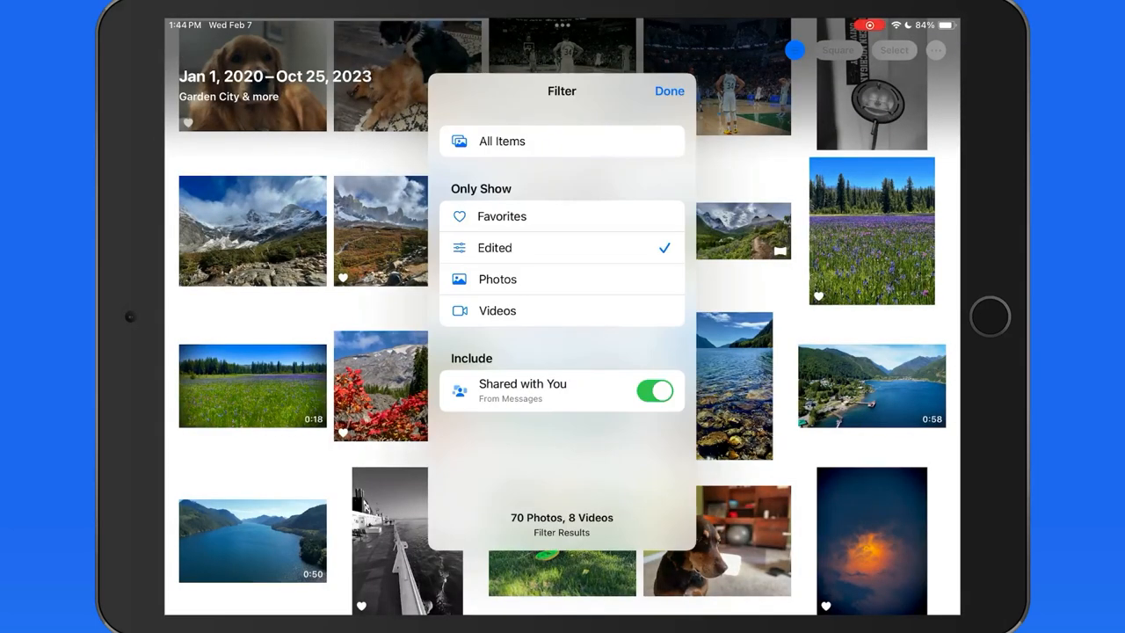
click(563, 310)
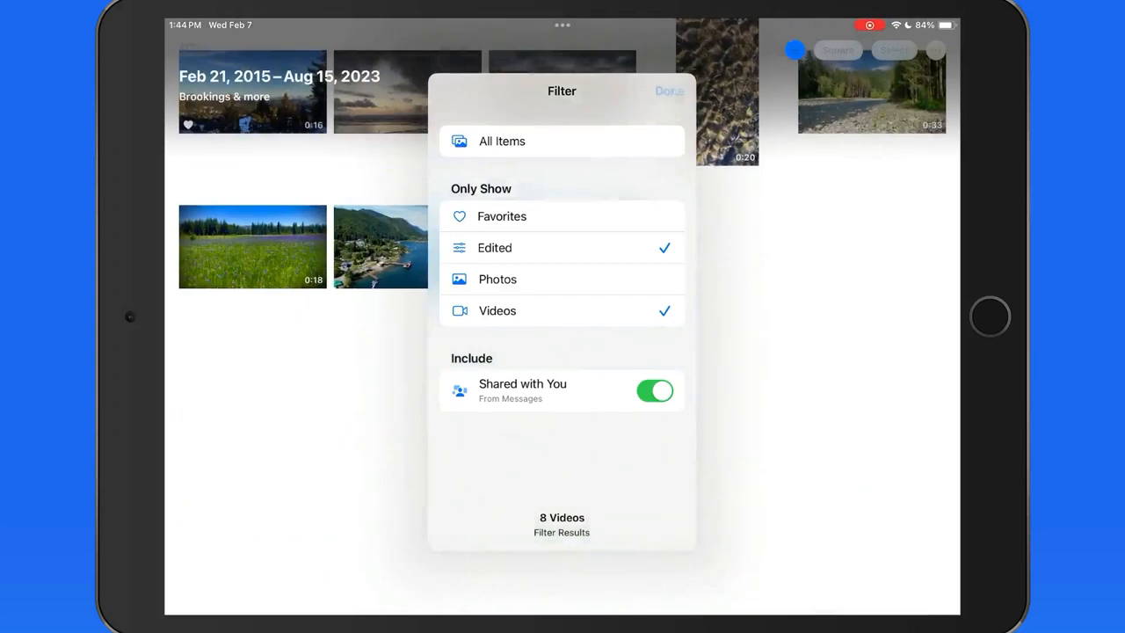
click(668, 91)
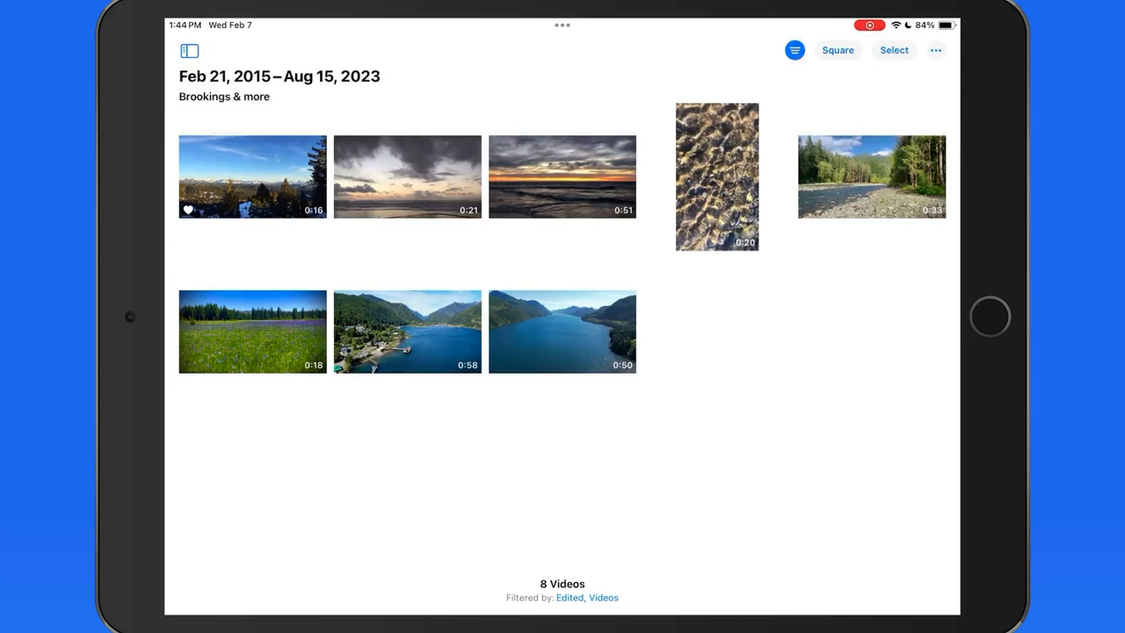
- Reset the filter to All Items so the grid again shows 505 photos and 43 videos
click(795, 49)
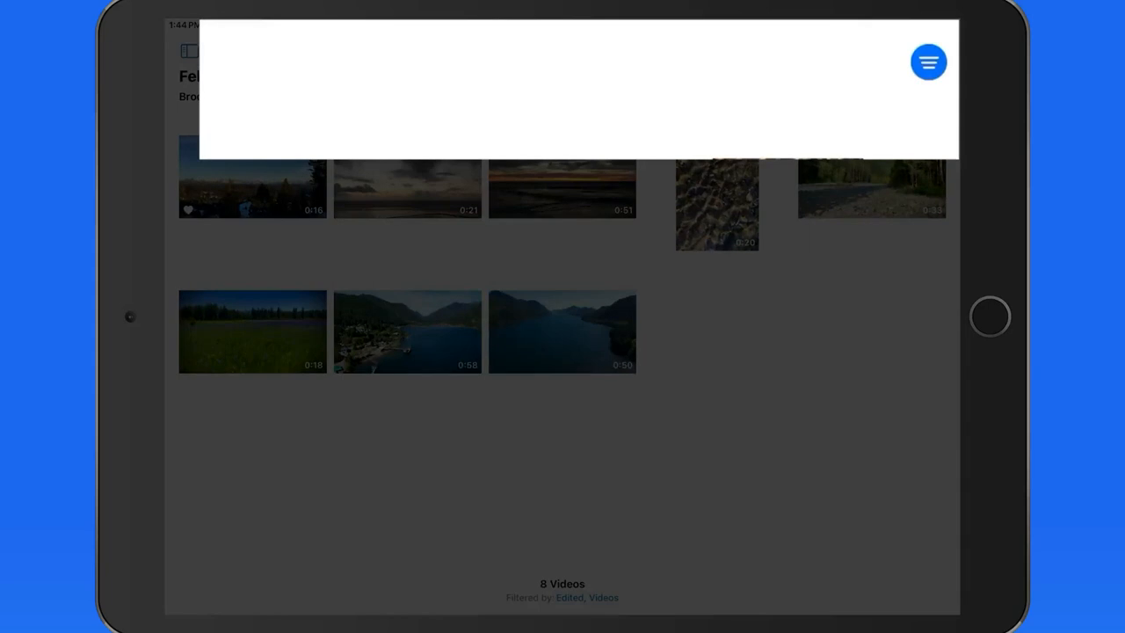
click(928, 62)
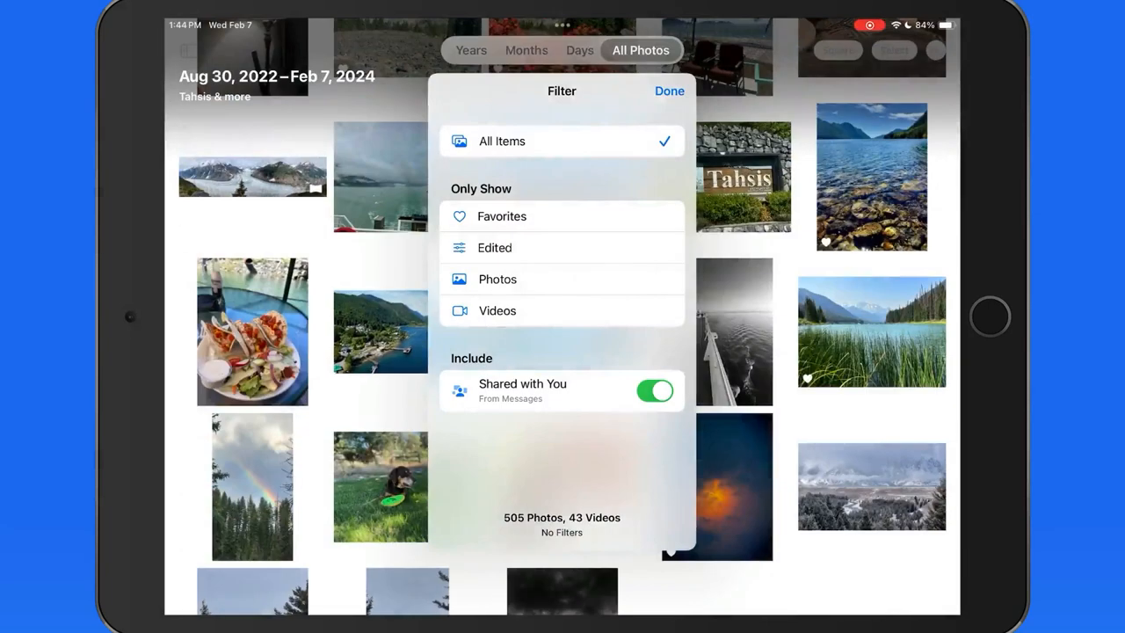
click(668, 92)
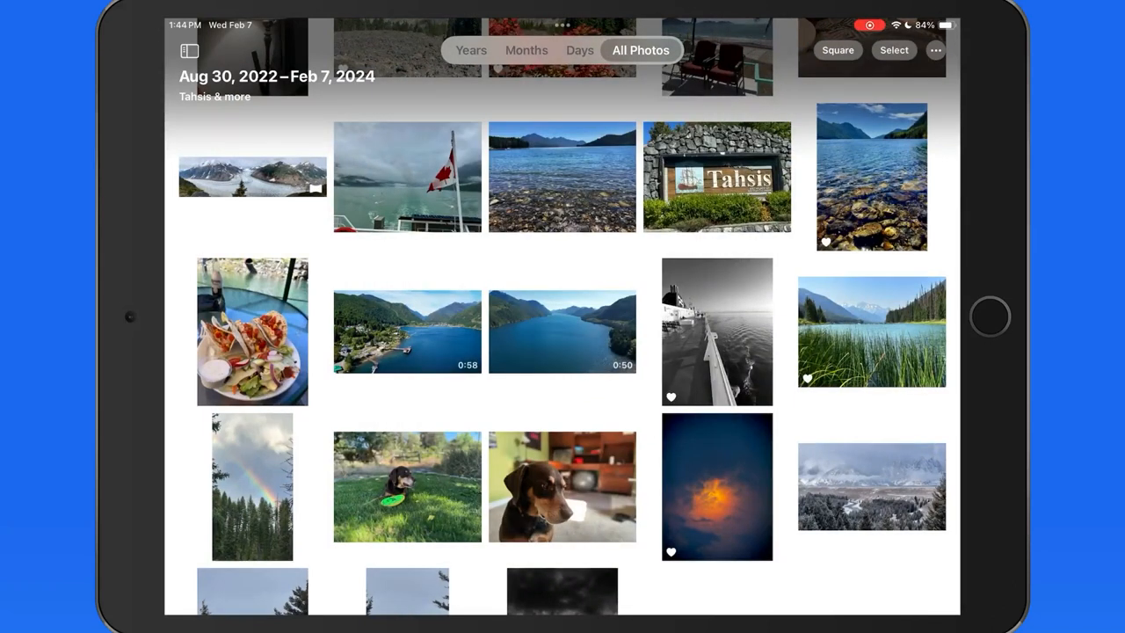